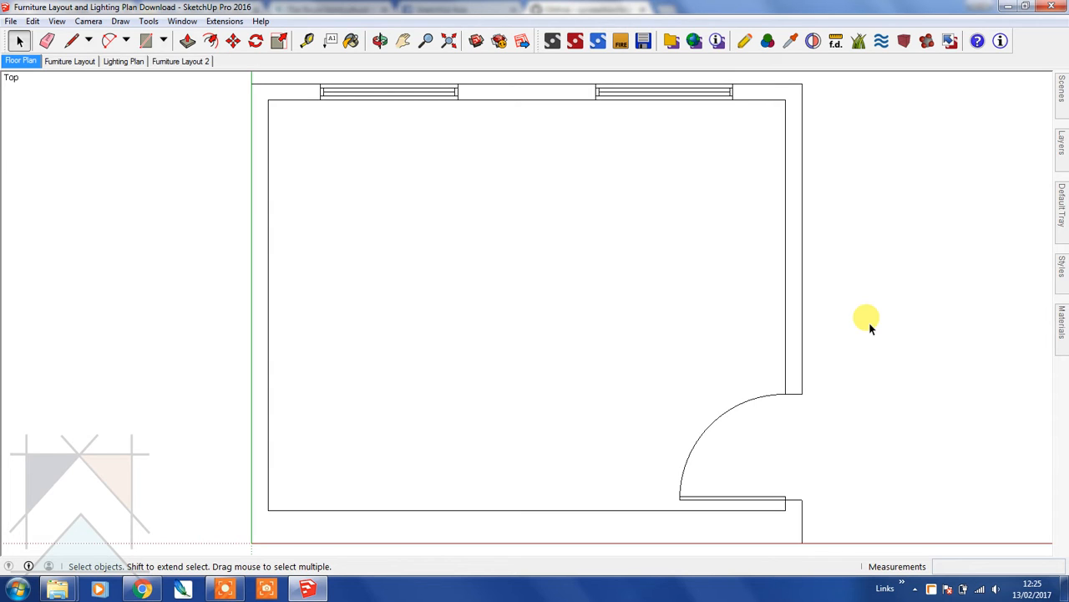
pyautogui.moveTo(295, 107)
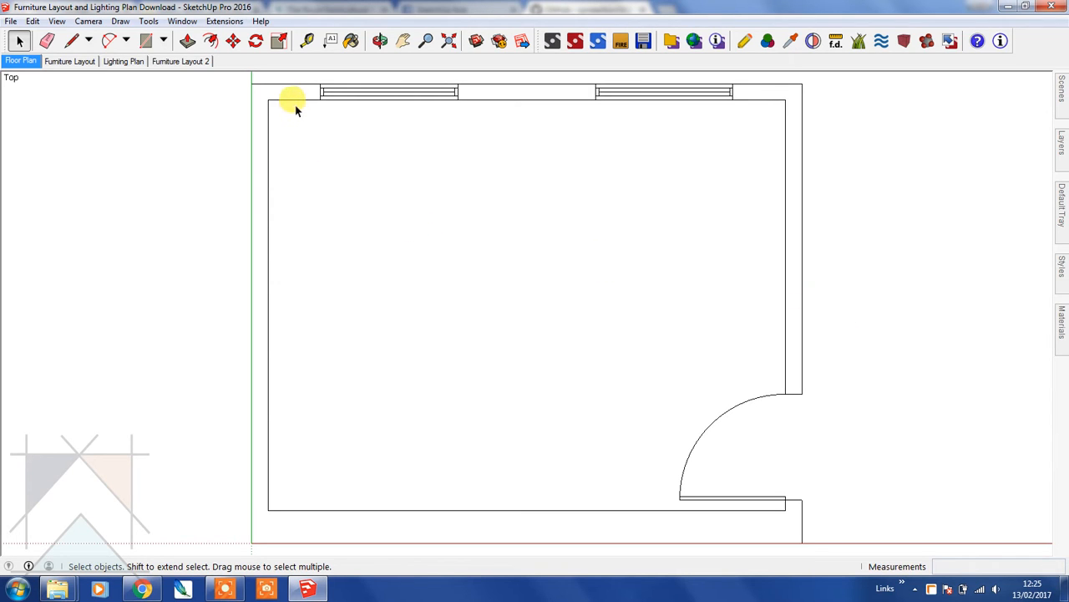
pyautogui.moveTo(361, 244)
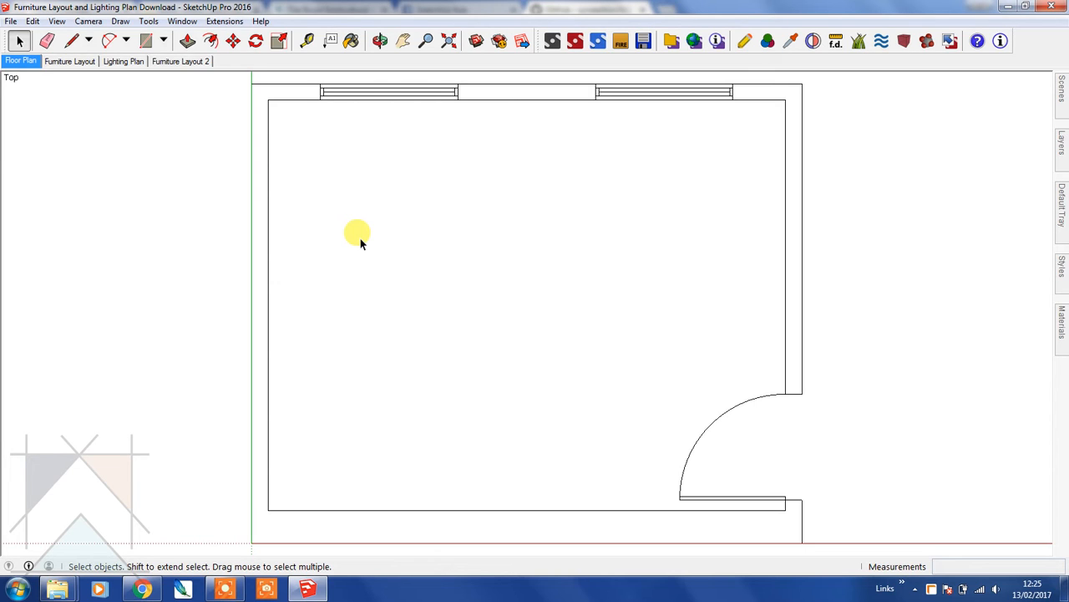
pyautogui.moveTo(401, 230)
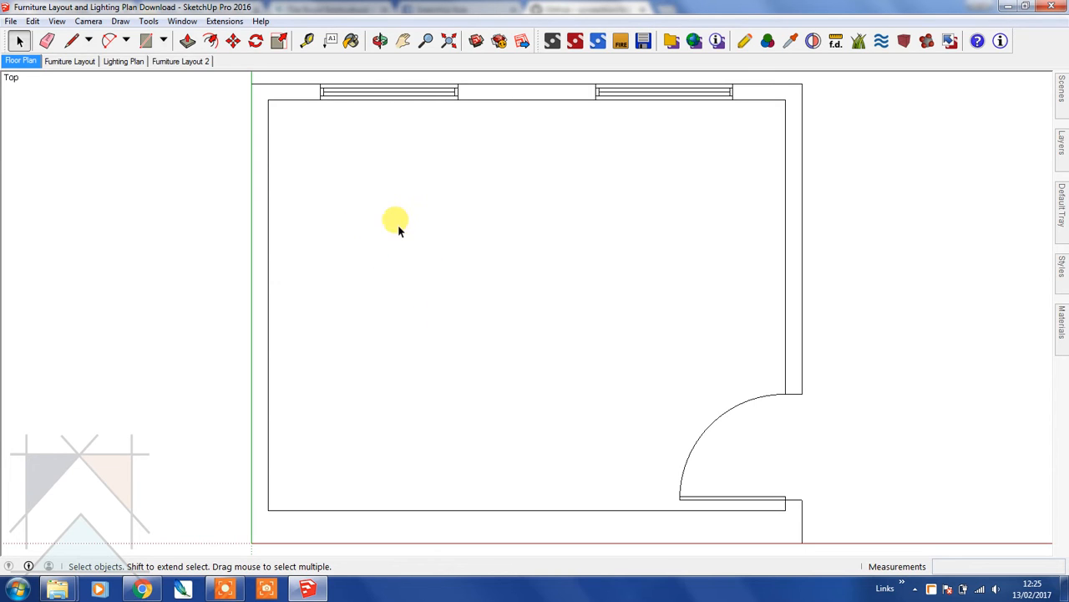
pyautogui.moveTo(297, 244)
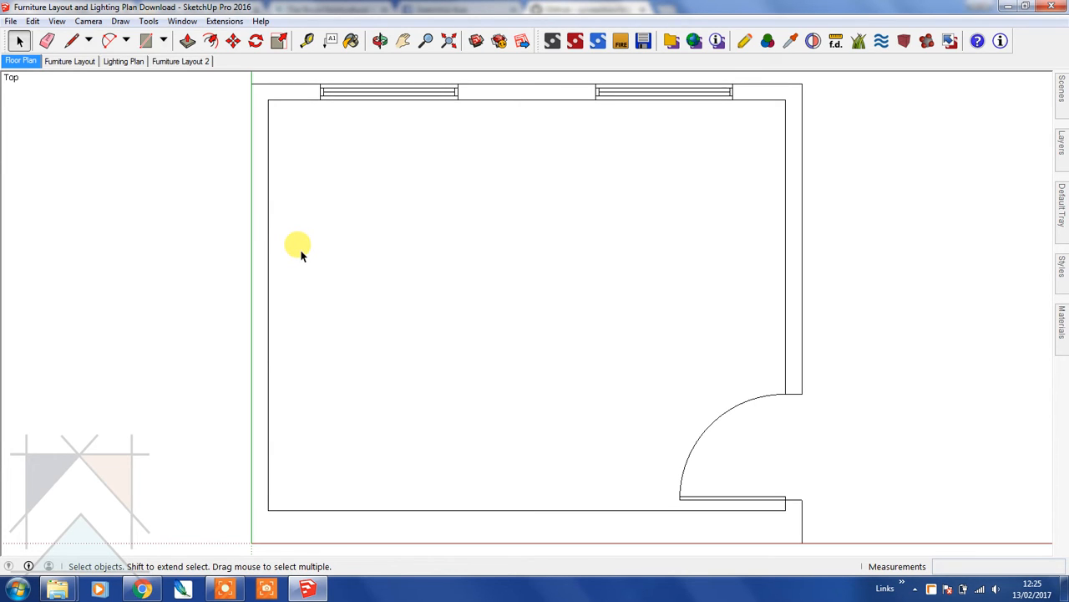
pyautogui.moveTo(394, 91)
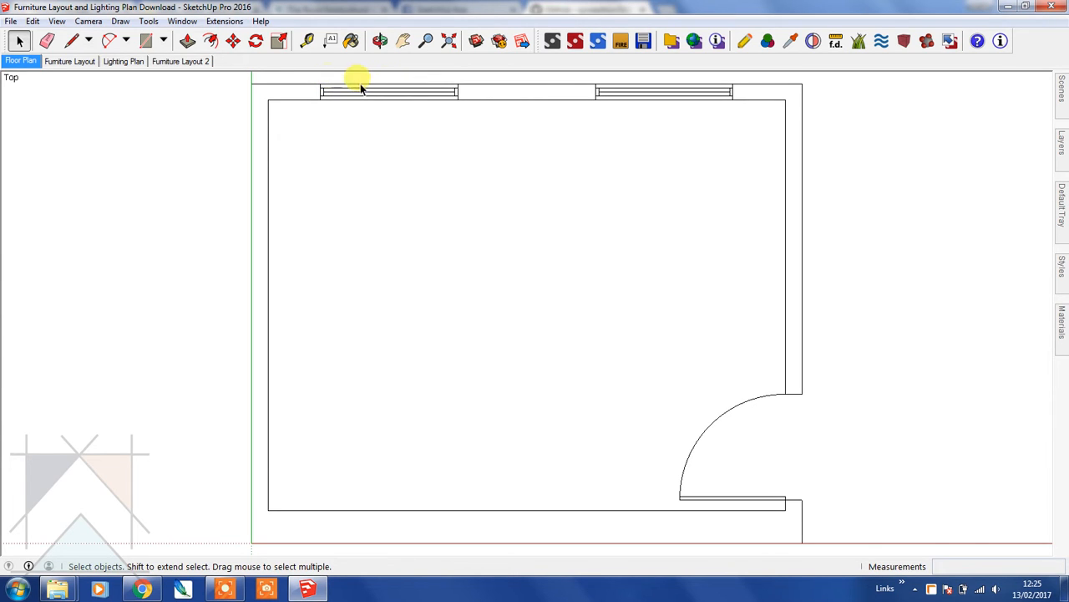
pyautogui.moveTo(373, 91)
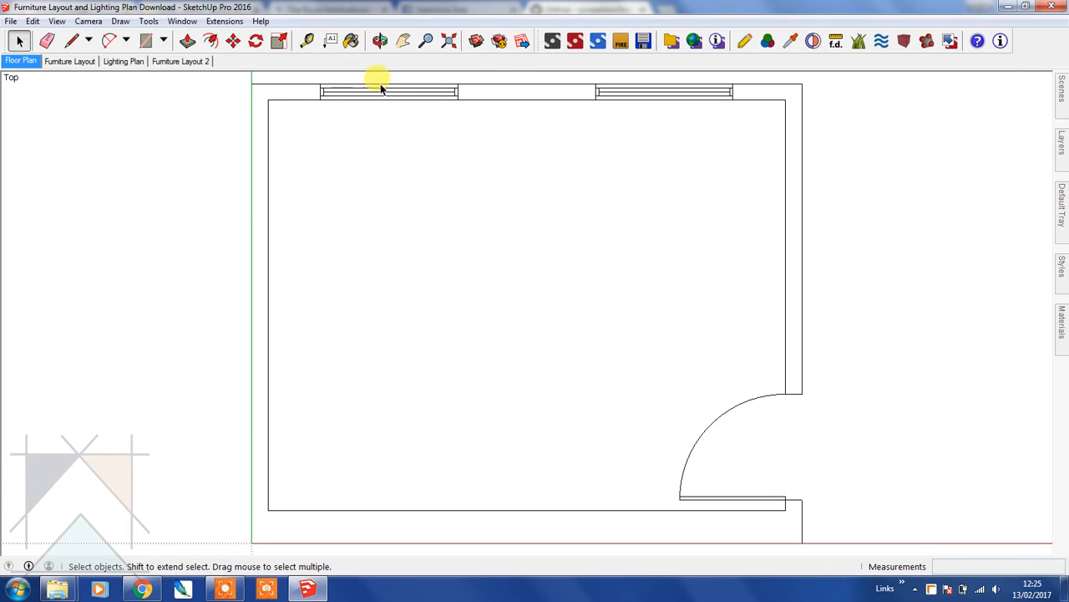
pyautogui.moveTo(391, 103)
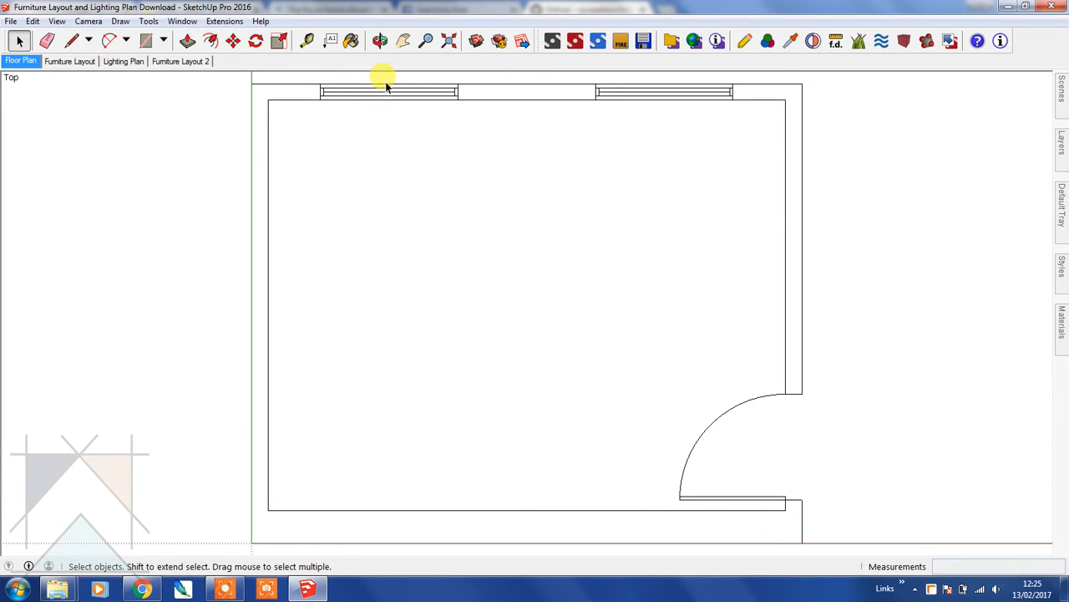
pyautogui.moveTo(389, 127)
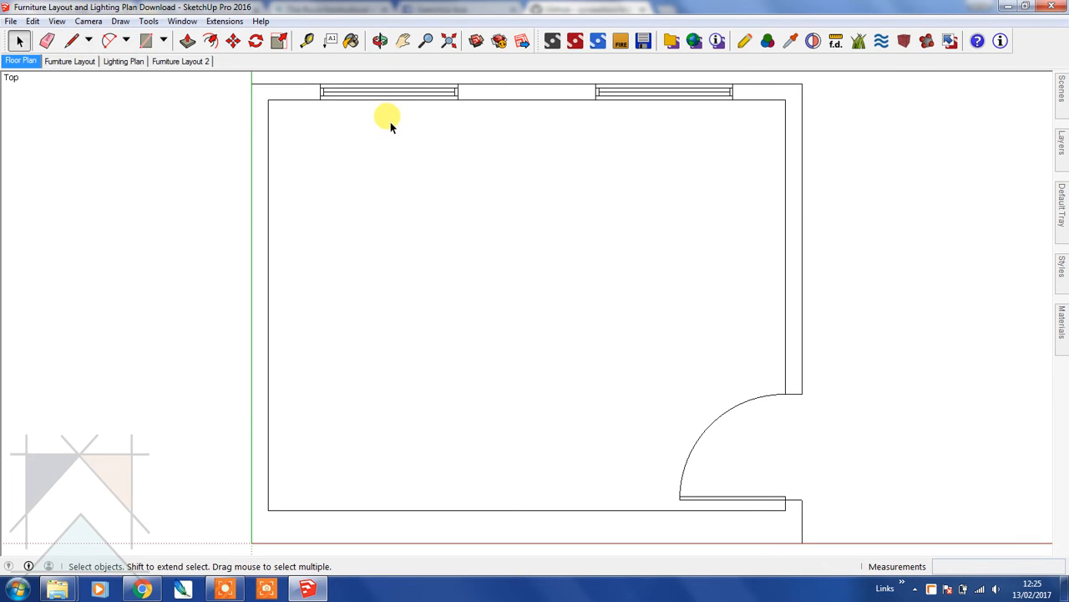
pyautogui.moveTo(260, 373)
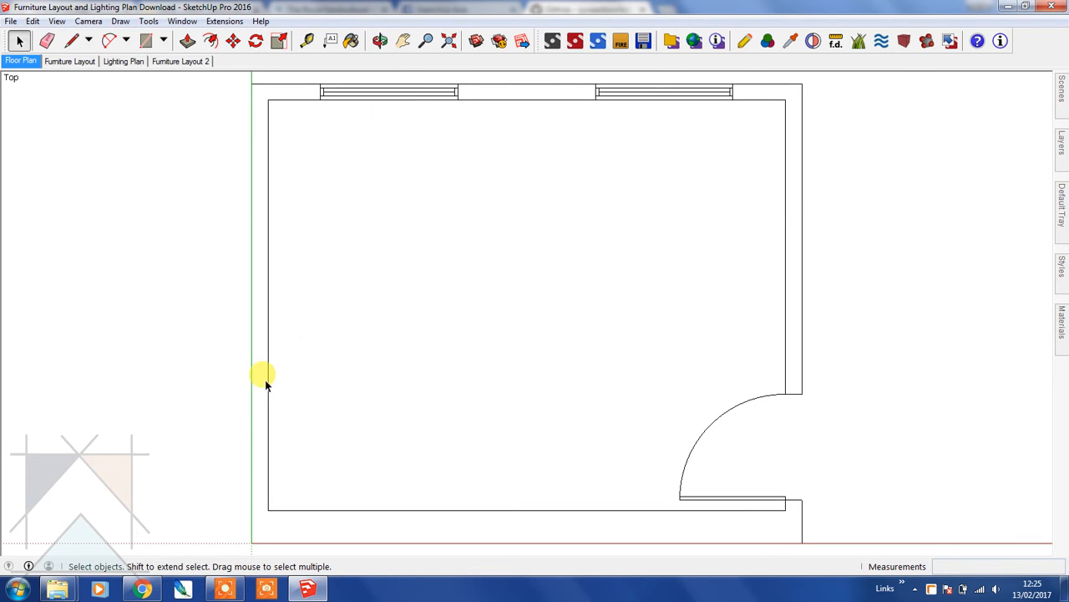
pyautogui.moveTo(347, 368)
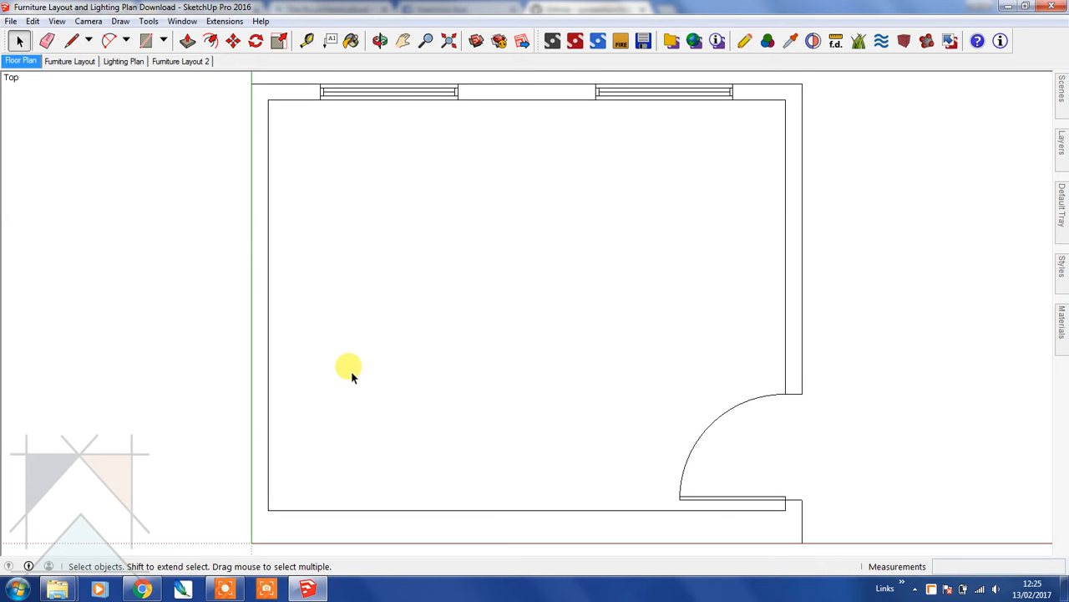
# Step: Review the Dotted Line for SketchUp page down to its Installing section in Chrome
pyautogui.click(136, 588)
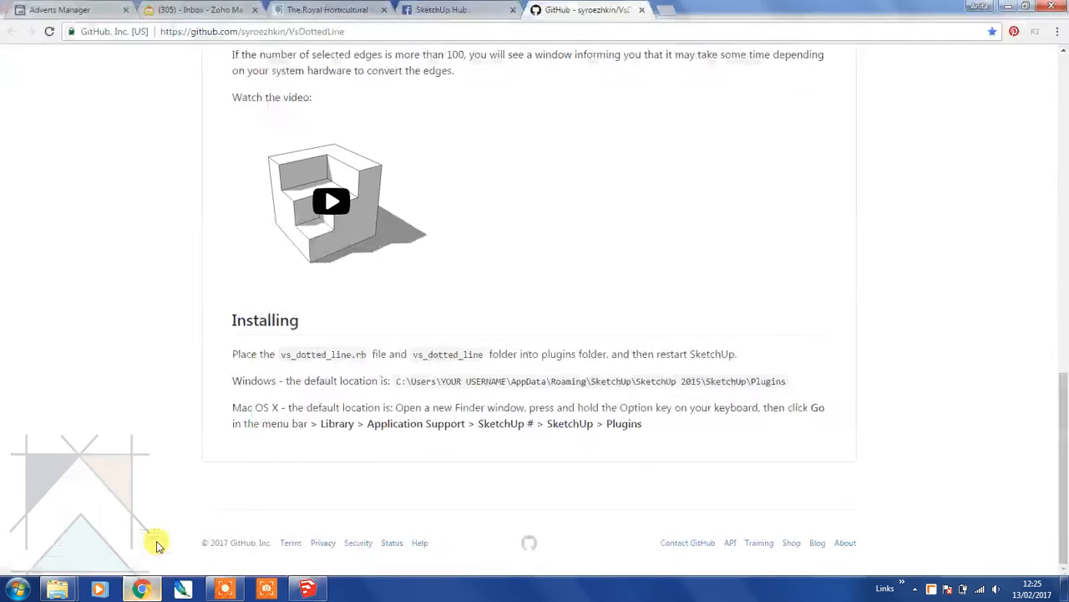
pyautogui.moveTo(812, 180)
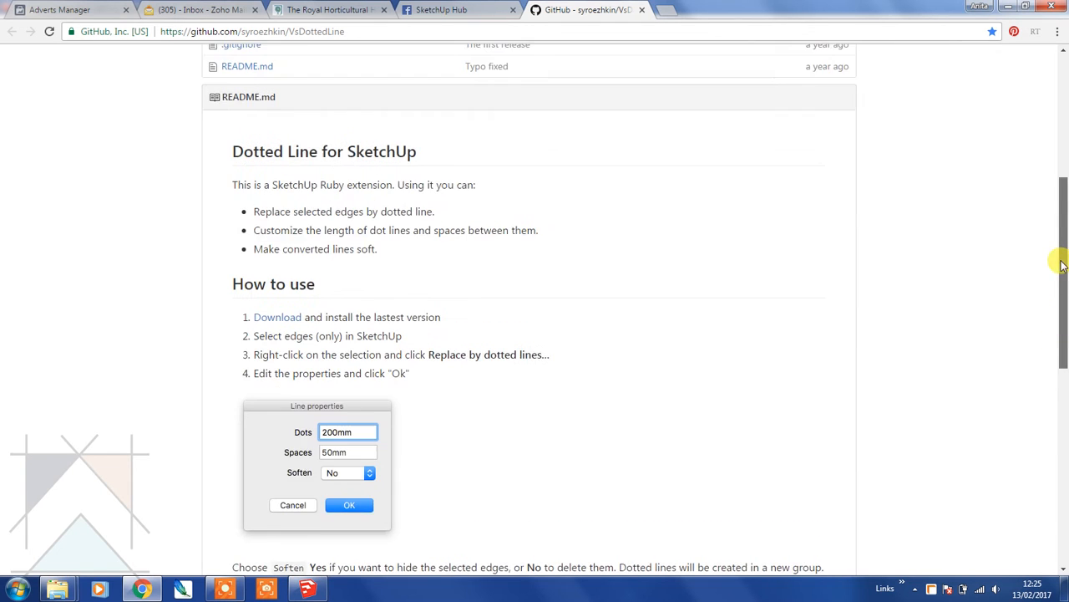
pyautogui.scroll(-3)
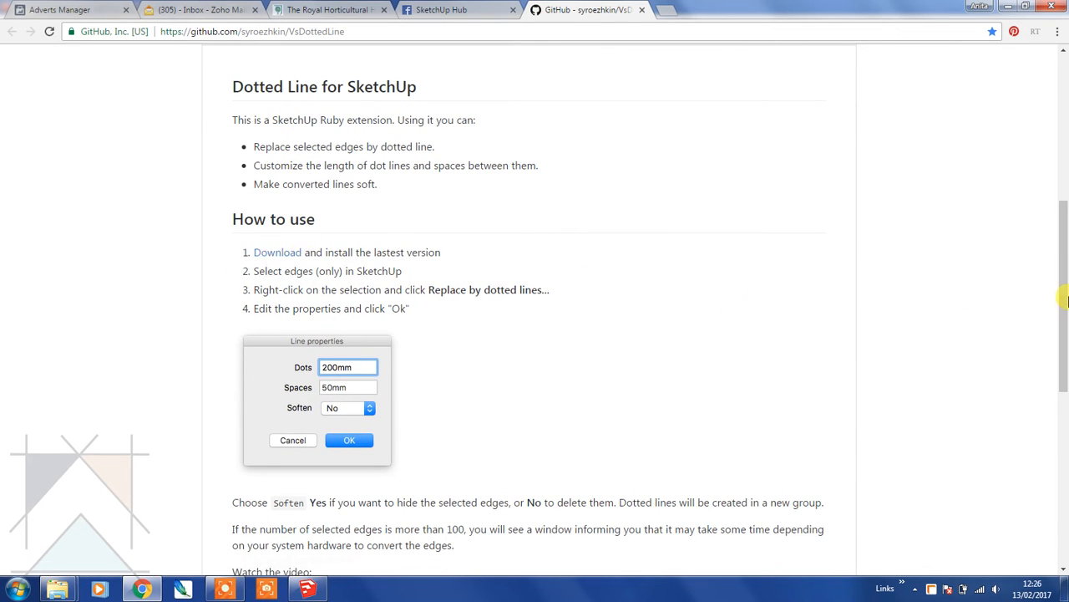
pyautogui.scroll(-3)
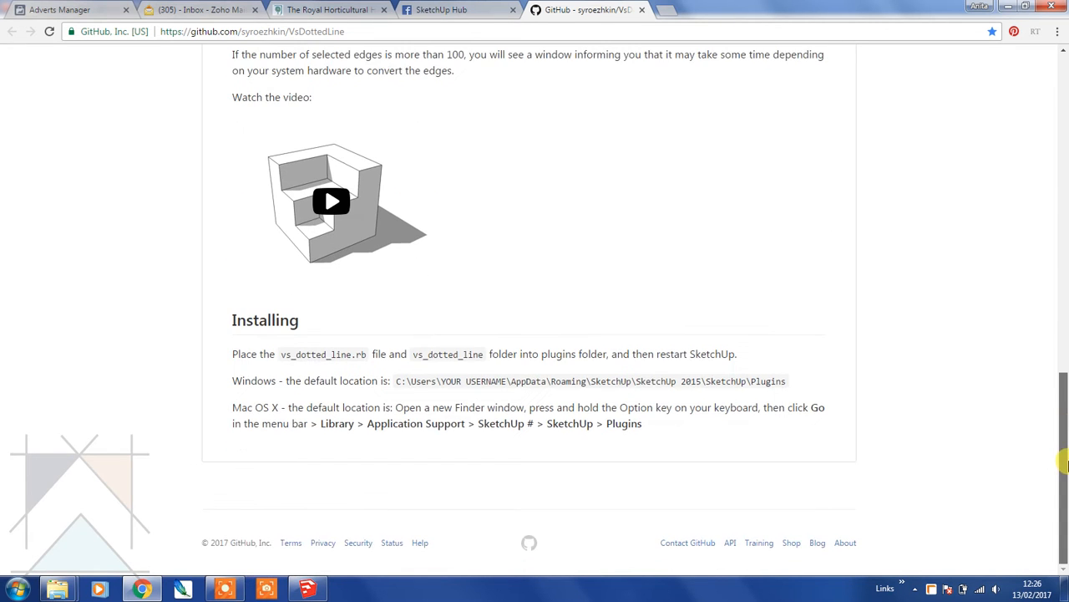
pyautogui.moveTo(461, 442)
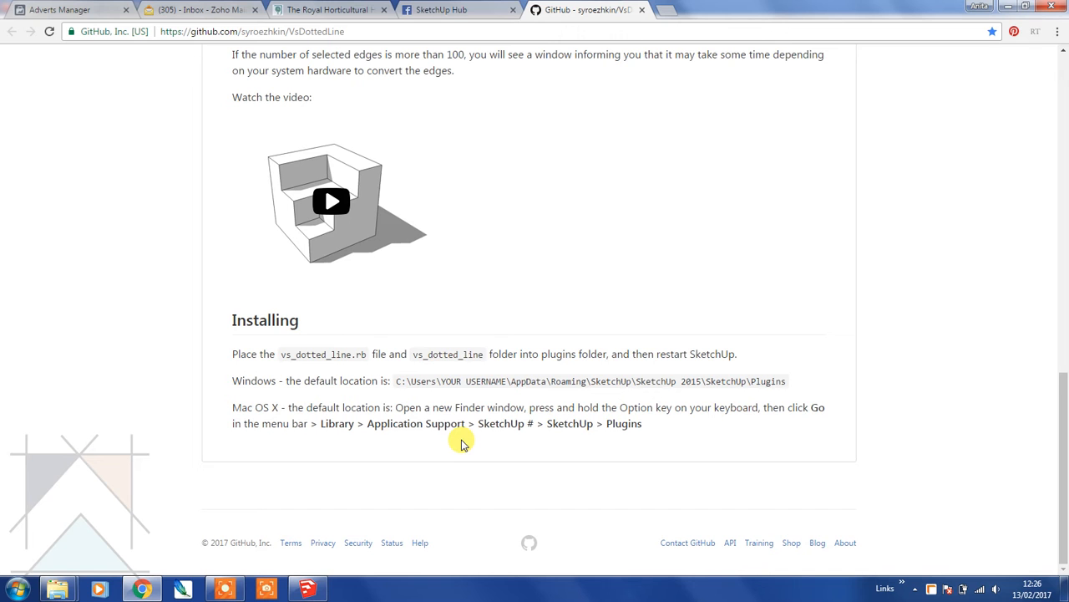
pyautogui.moveTo(77, 572)
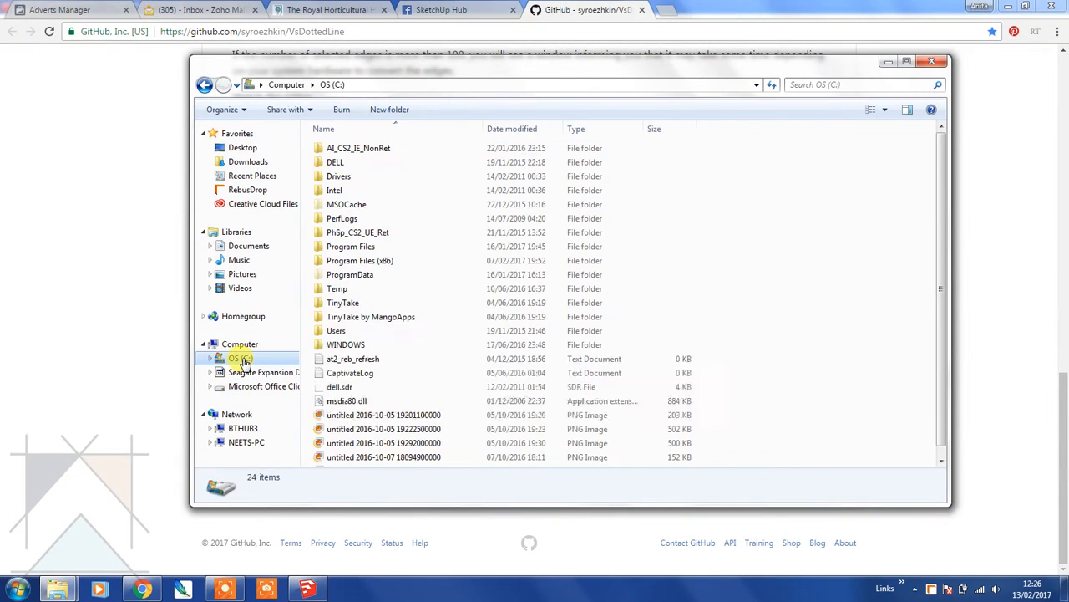
# Step: Browse from drive C through Users and the personal folder into AppData\Roaming
pyautogui.click(336, 331)
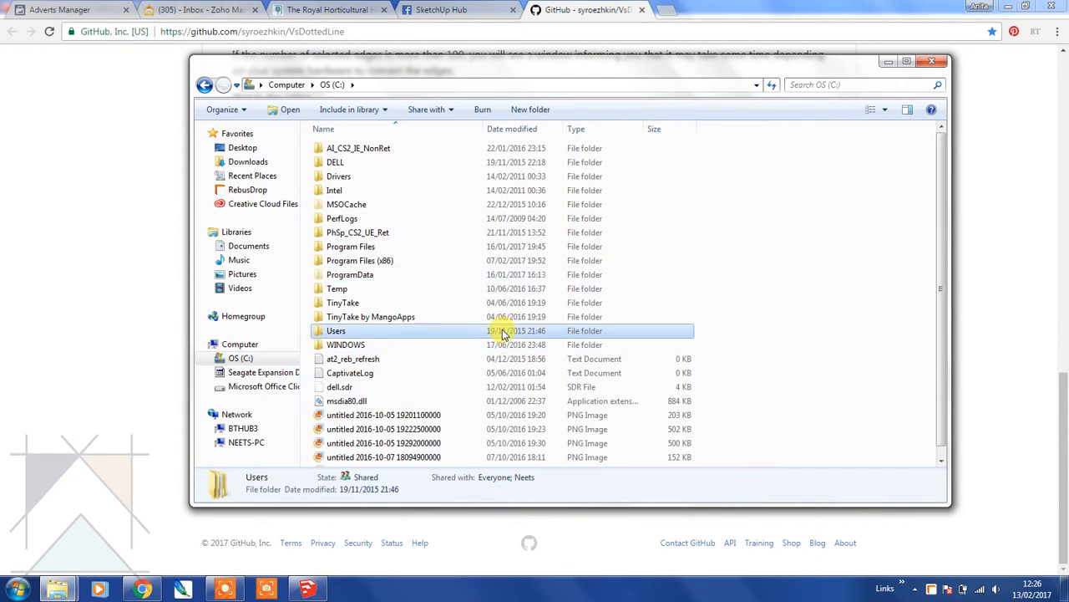
pyautogui.doubleClick(334, 331)
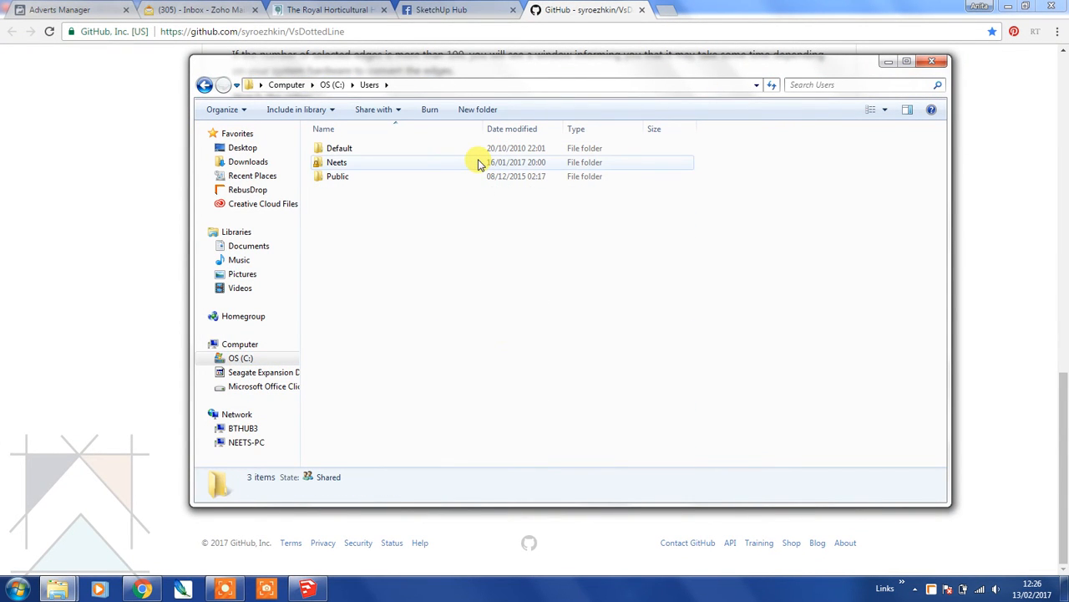
pyautogui.doubleClick(334, 162)
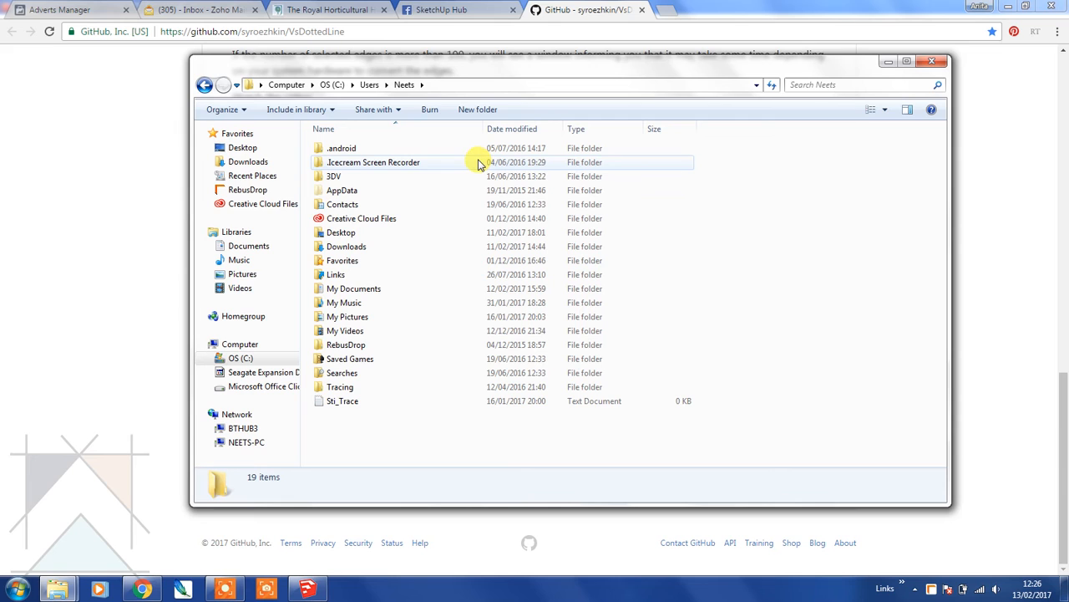
pyautogui.doubleClick(343, 190)
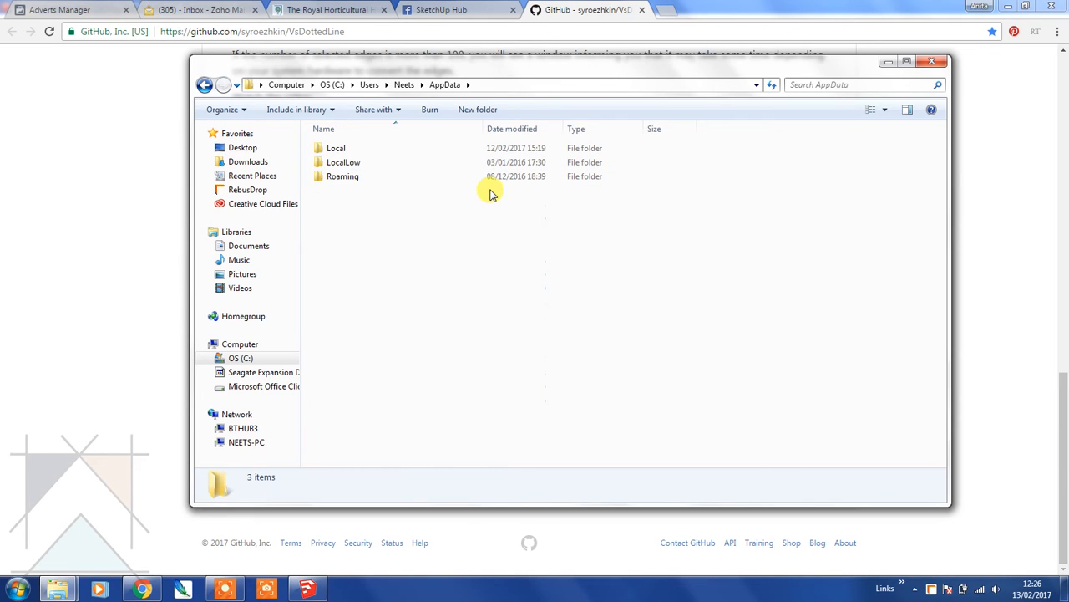
pyautogui.doubleClick(344, 176)
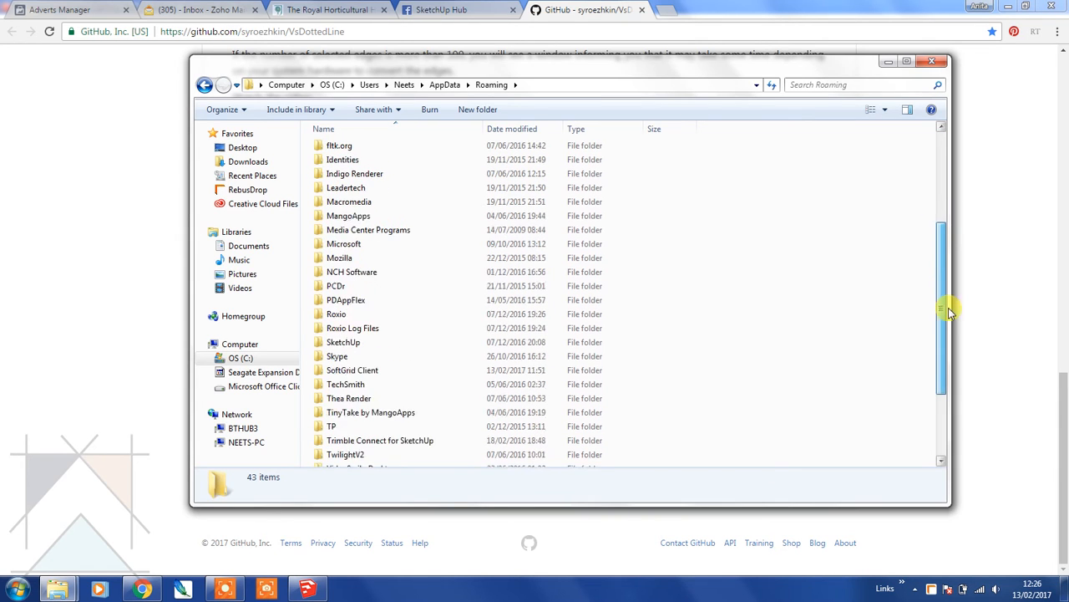
# Step: Continue into SketchUp\SketchUp 2016\SketchUp and reach the Plugins folder
pyautogui.doubleClick(341, 341)
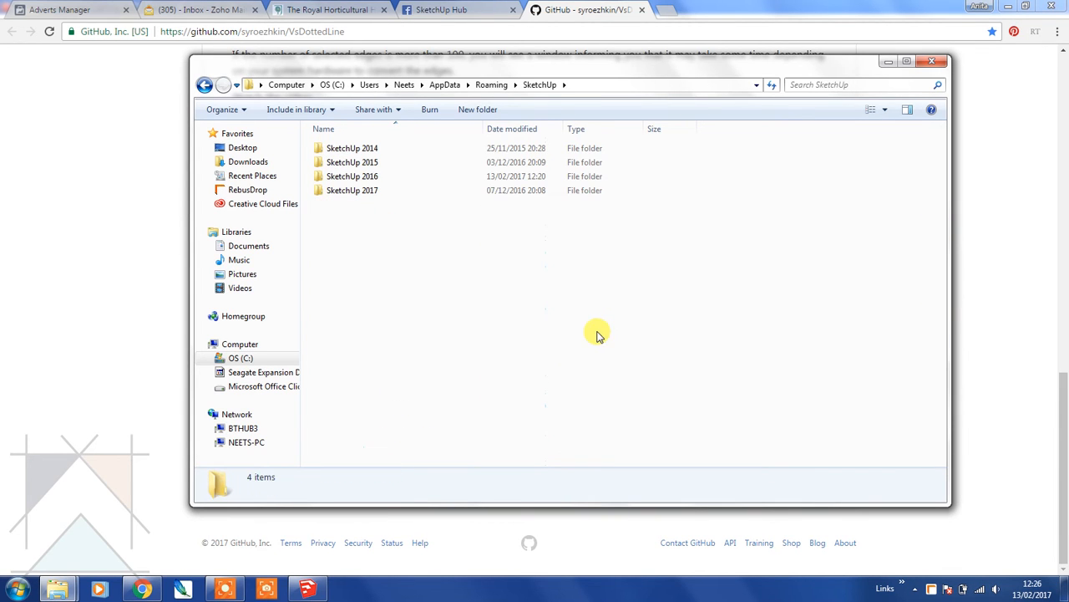
pyautogui.doubleClick(353, 177)
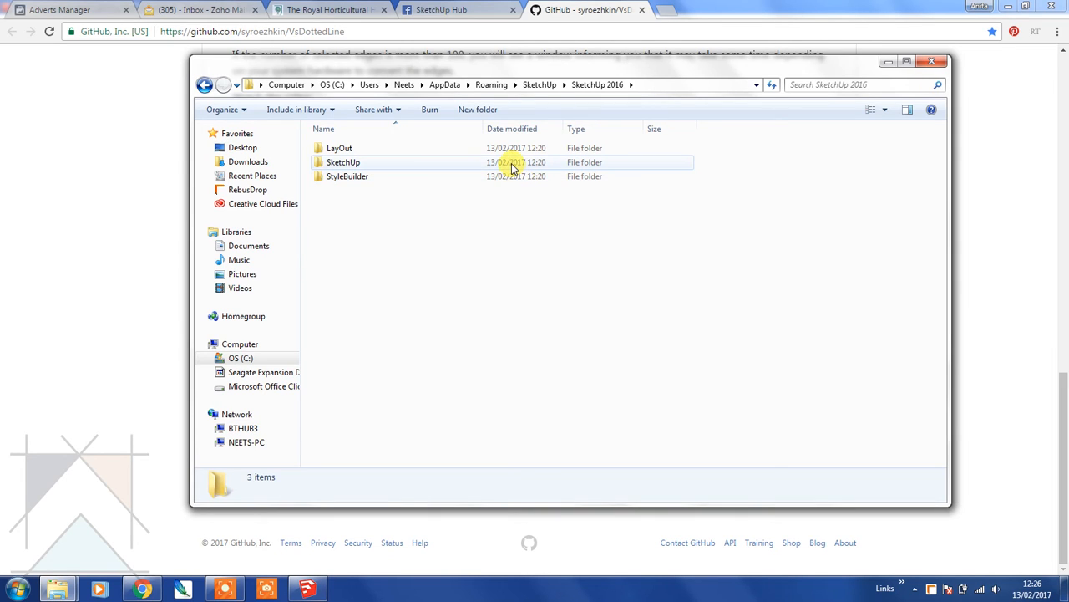
pyautogui.doubleClick(340, 162)
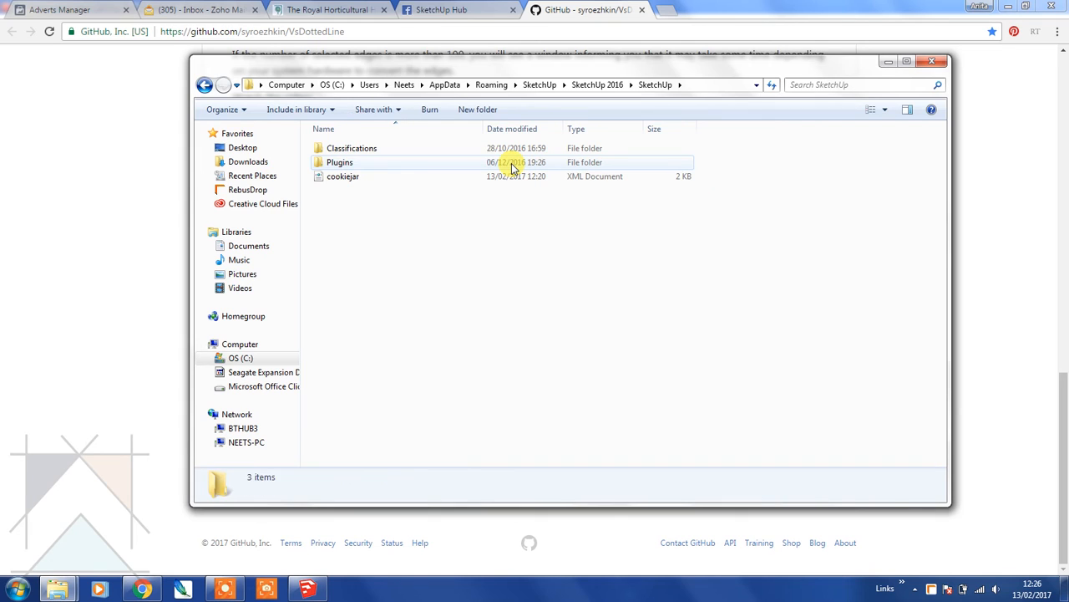
pyautogui.doubleClick(337, 162)
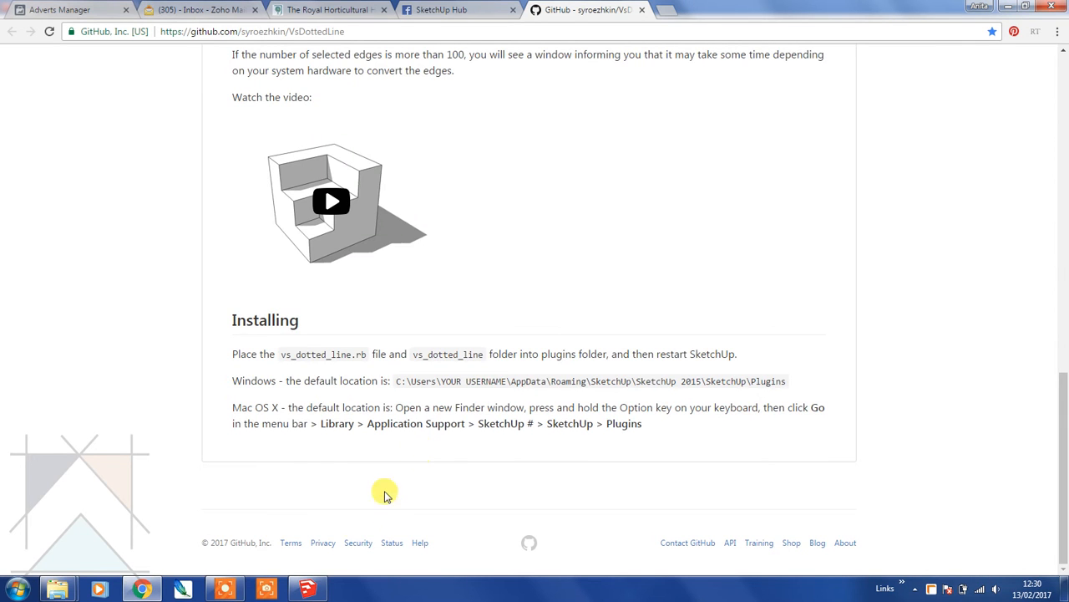
# Step: Draw the beam line across the room and copy it 100 below with Move
pyautogui.click(314, 579)
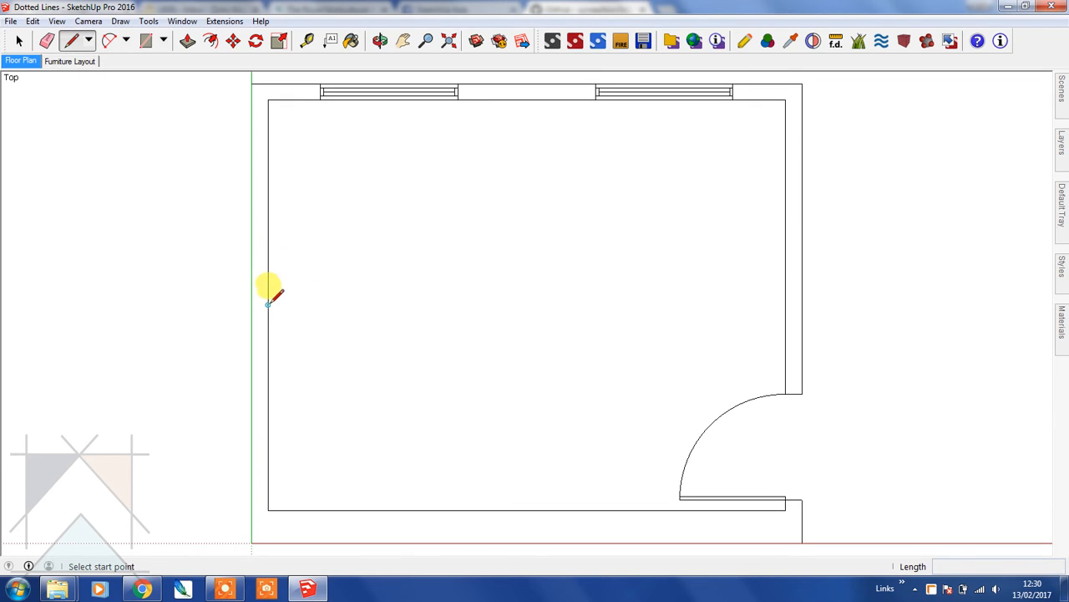
pyautogui.moveTo(267, 304)
pyautogui.write('100')
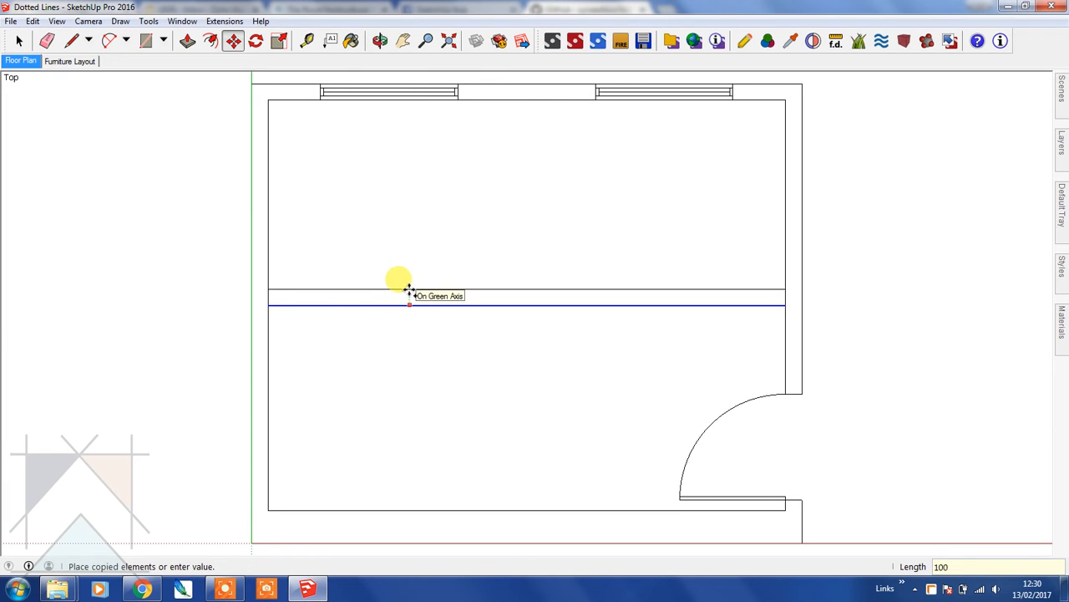
pyautogui.click(19, 44)
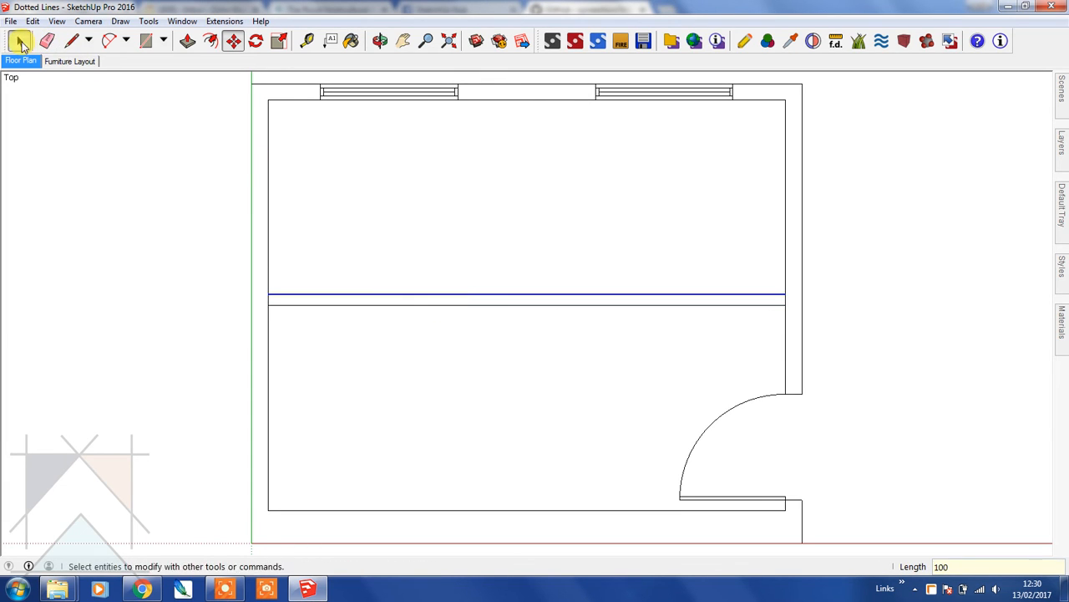
pyautogui.click(18, 40)
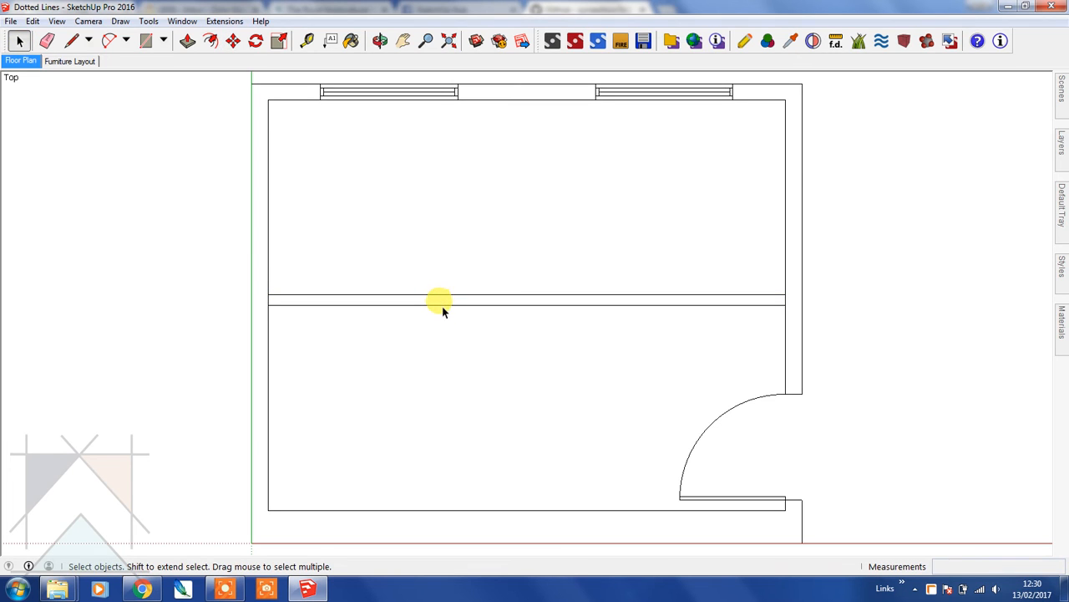
pyautogui.click(231, 41)
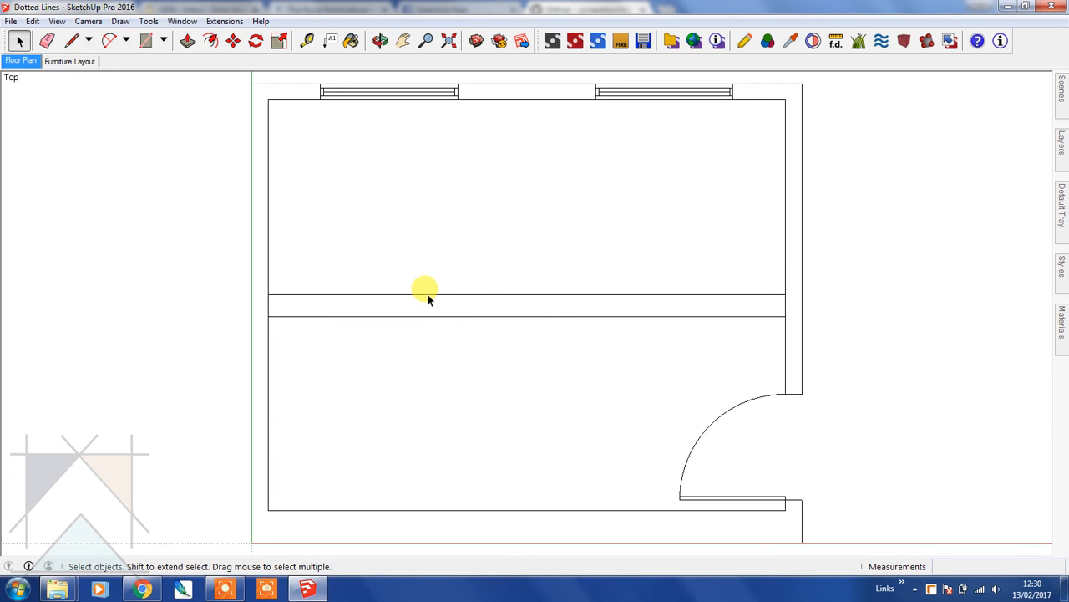
# Step: Replace the upper beam line by dotted lines with 200 mm dashes and 50 mm spaces
pyautogui.click(426, 294)
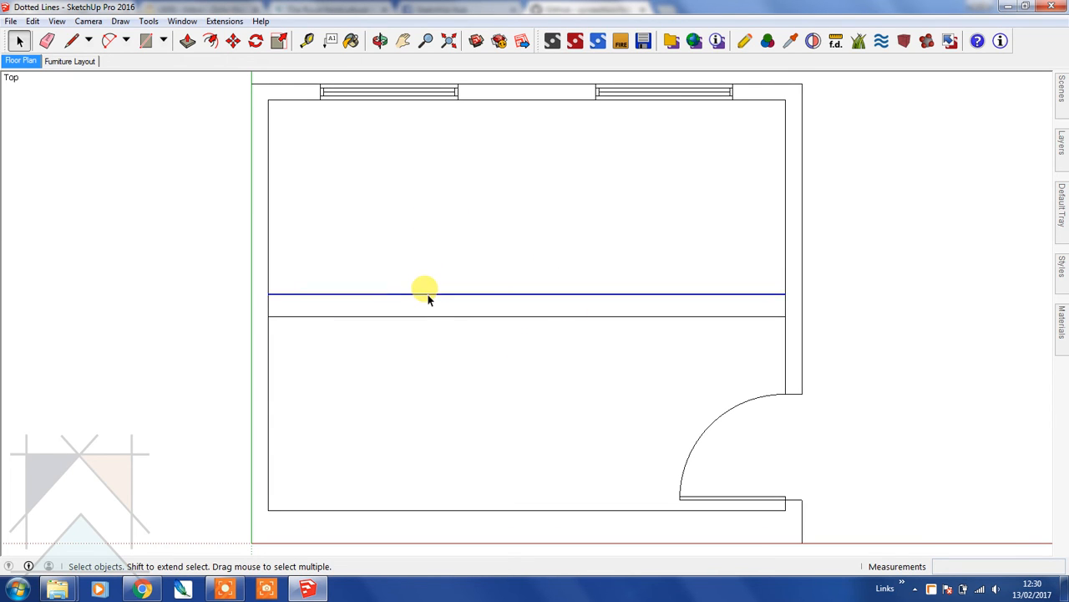
pyautogui.rightClick(426, 297)
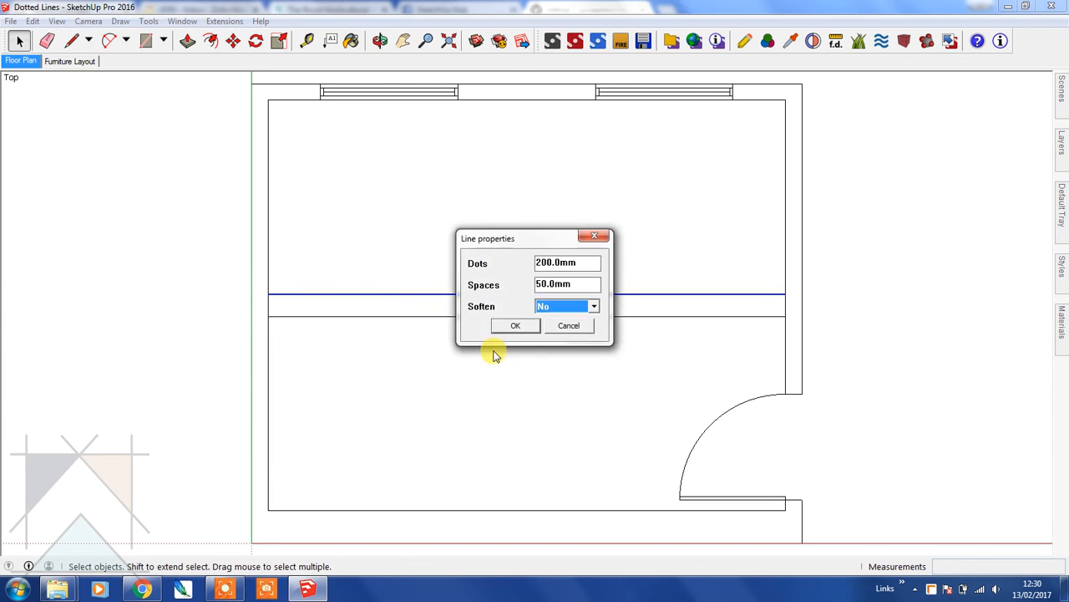
pyautogui.click(515, 324)
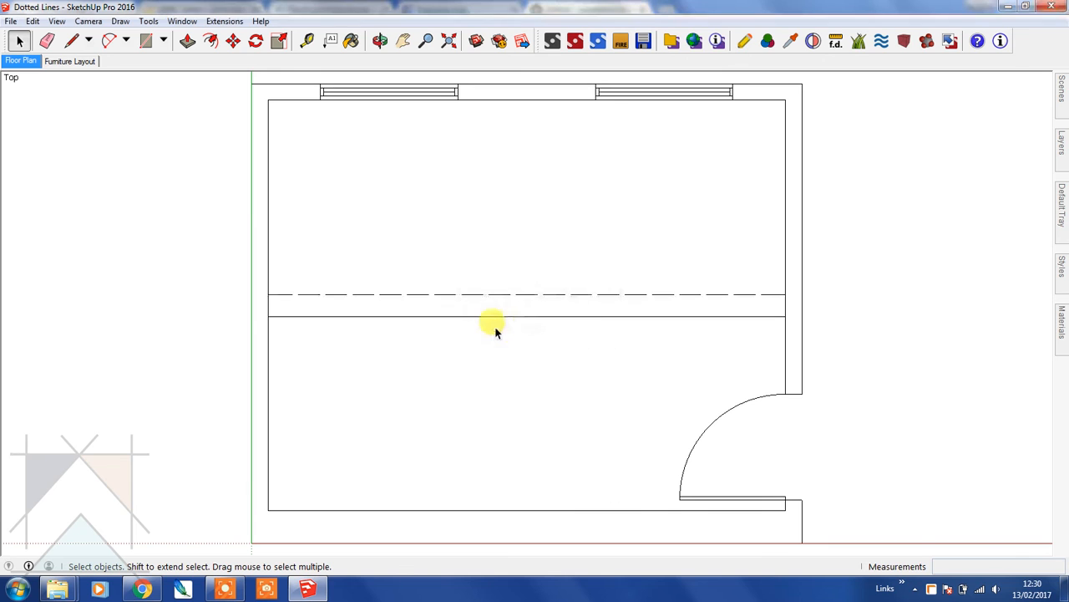
# Step: Replace the lower beam line by the same 200 mm / 50 mm dotted lines
pyautogui.rightClick(485, 318)
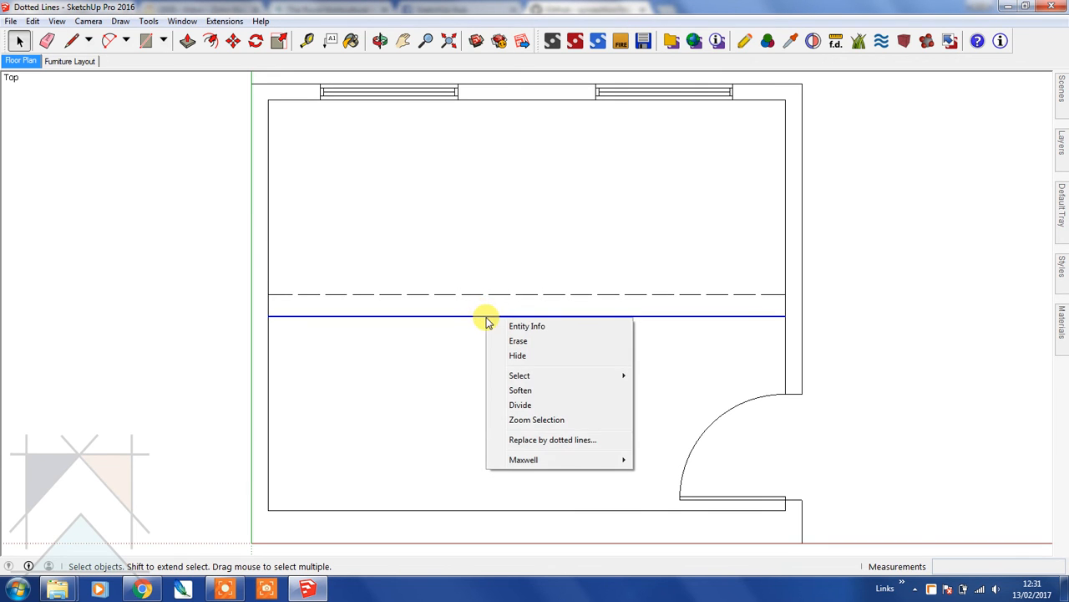
pyautogui.click(552, 440)
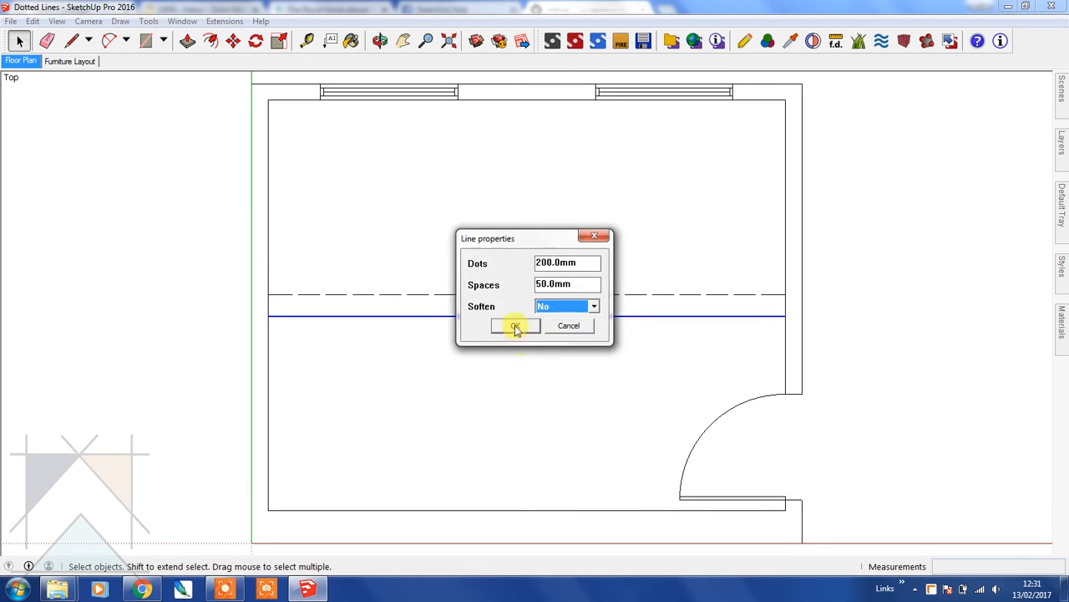
pyautogui.click(515, 325)
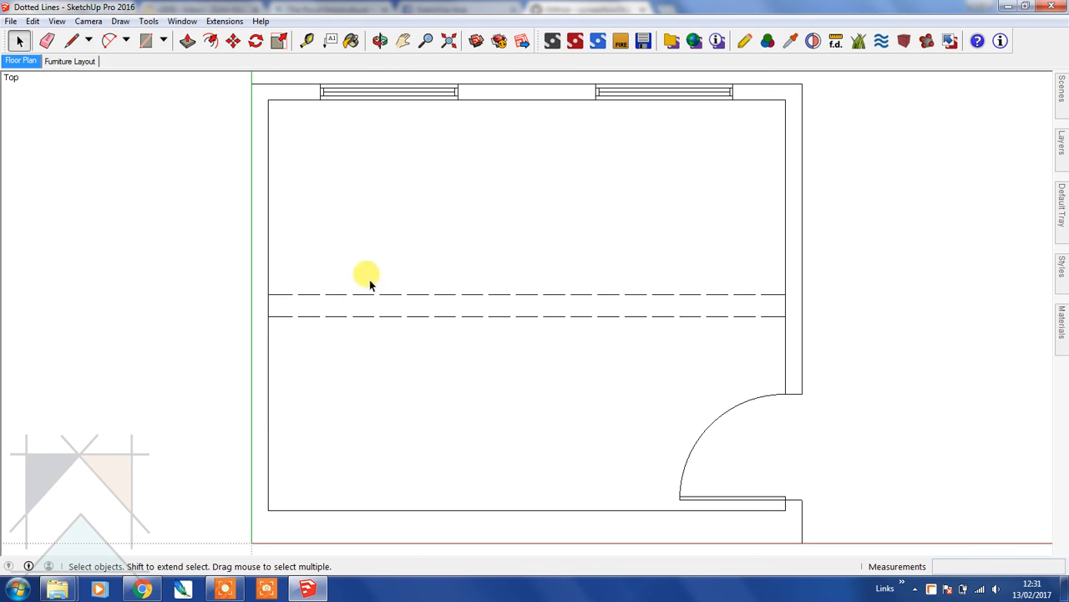
pyautogui.moveTo(378, 90)
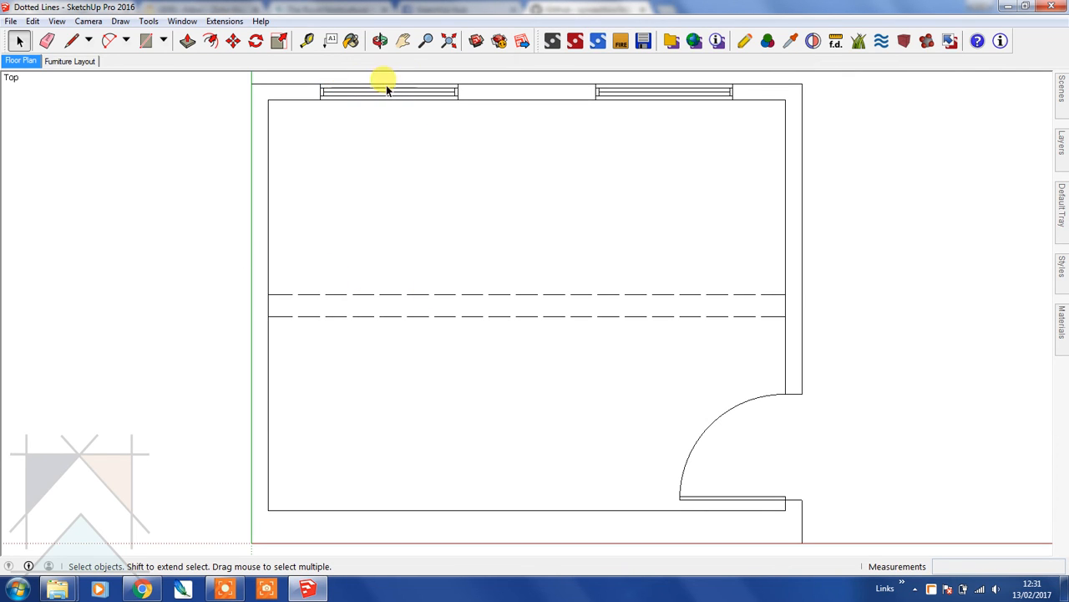
pyautogui.moveTo(492, 92)
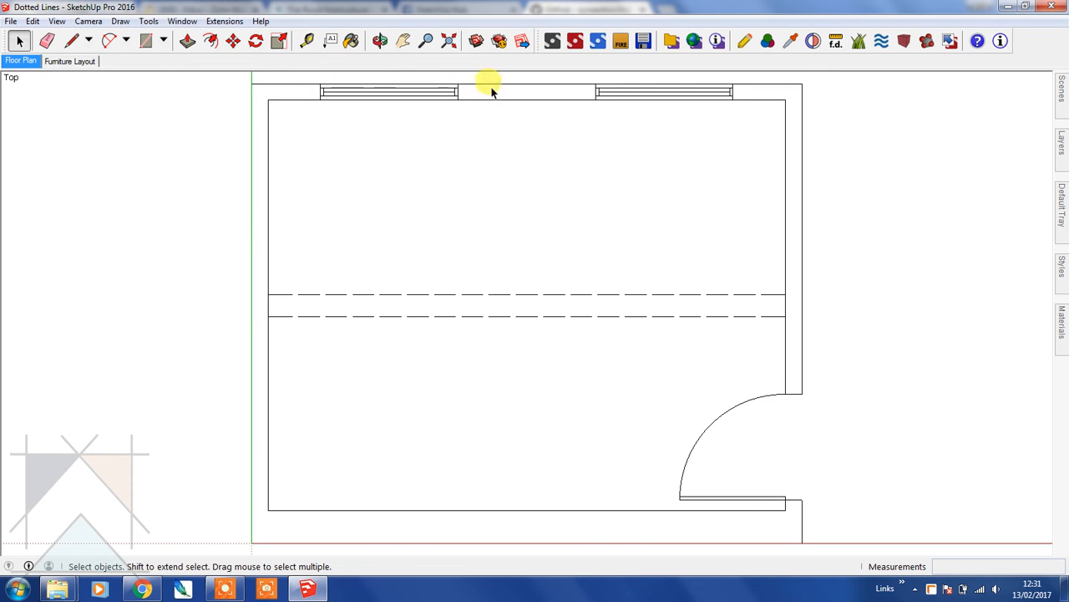
pyautogui.moveTo(422, 100)
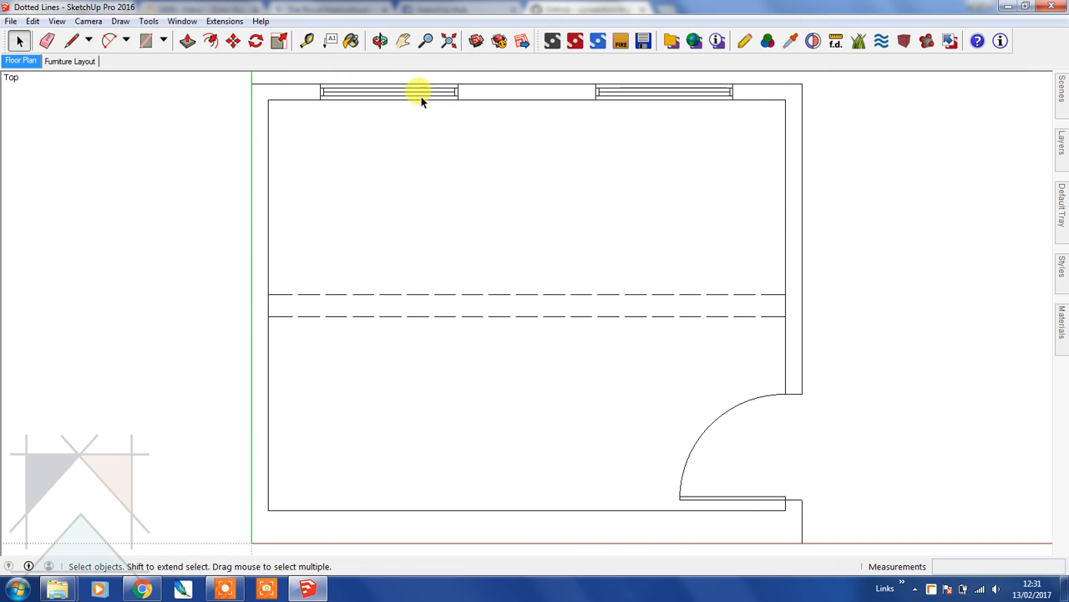
# Step: Inside the left window component, replace its lines by dotted lines of 100 mm dashes and 30 mm spaces
pyautogui.click(418, 92)
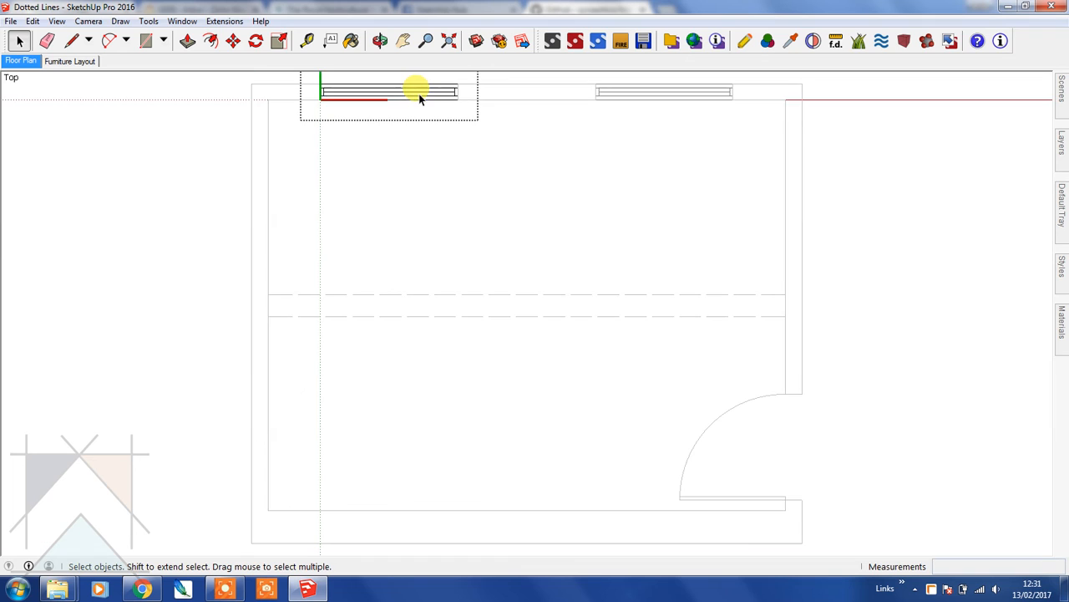
pyautogui.moveTo(421, 103)
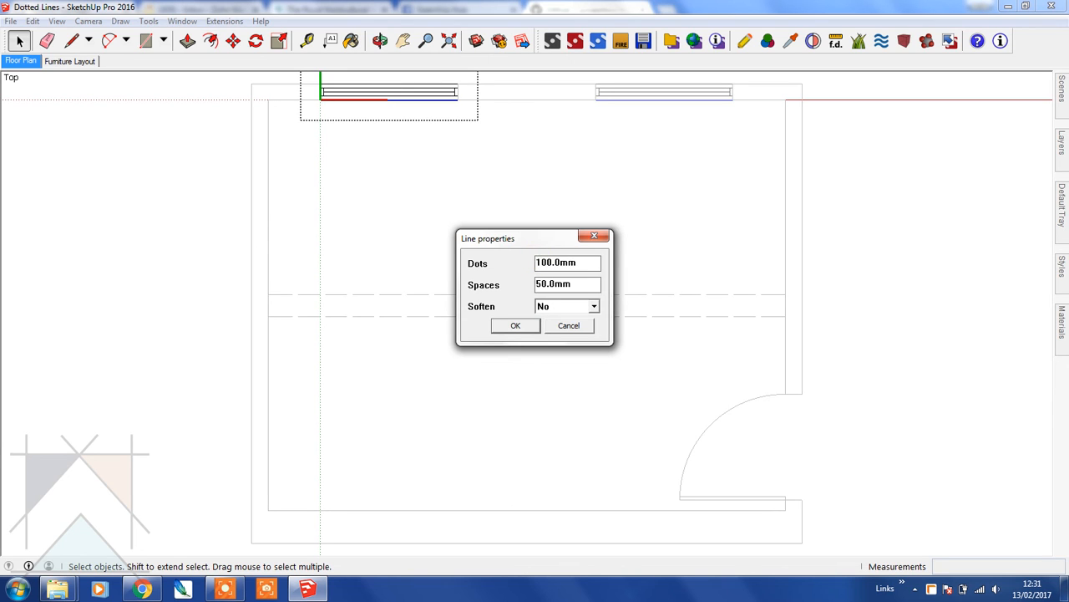
pyautogui.write('30.0mm')
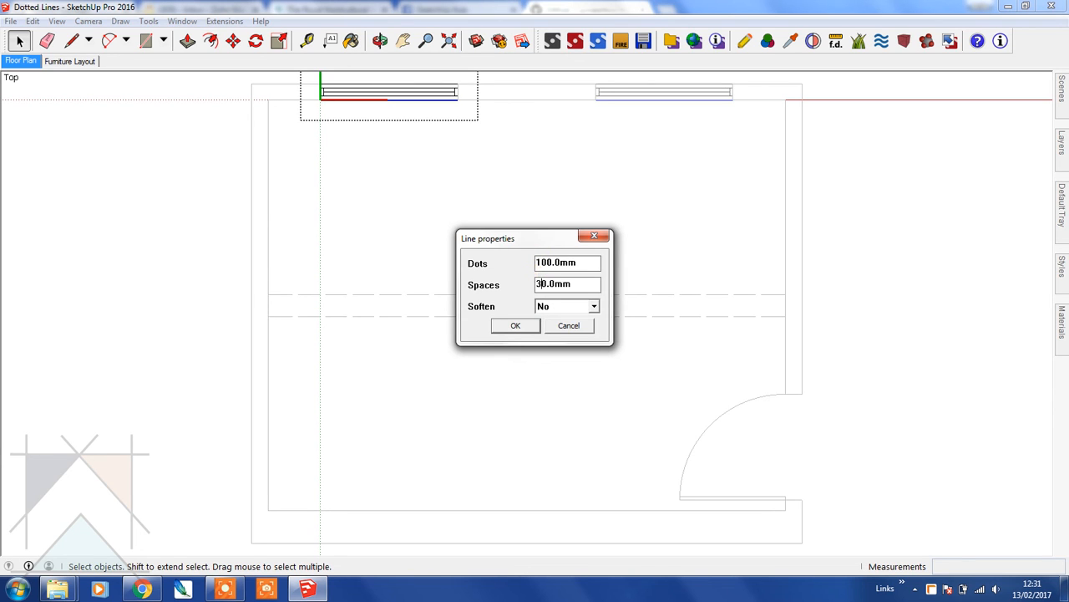
pyautogui.click(515, 324)
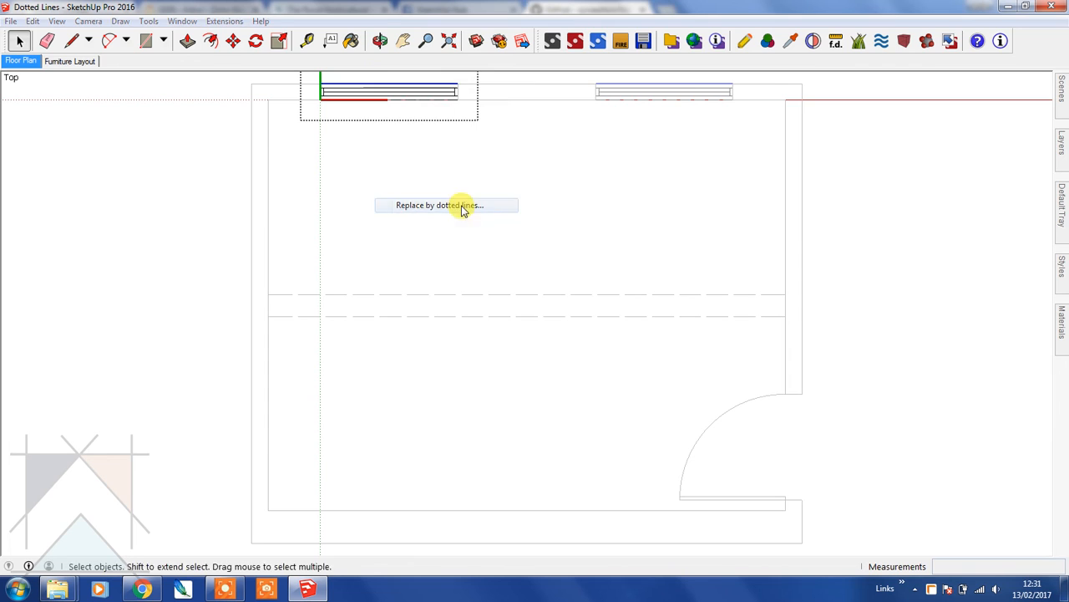
pyautogui.click(444, 204)
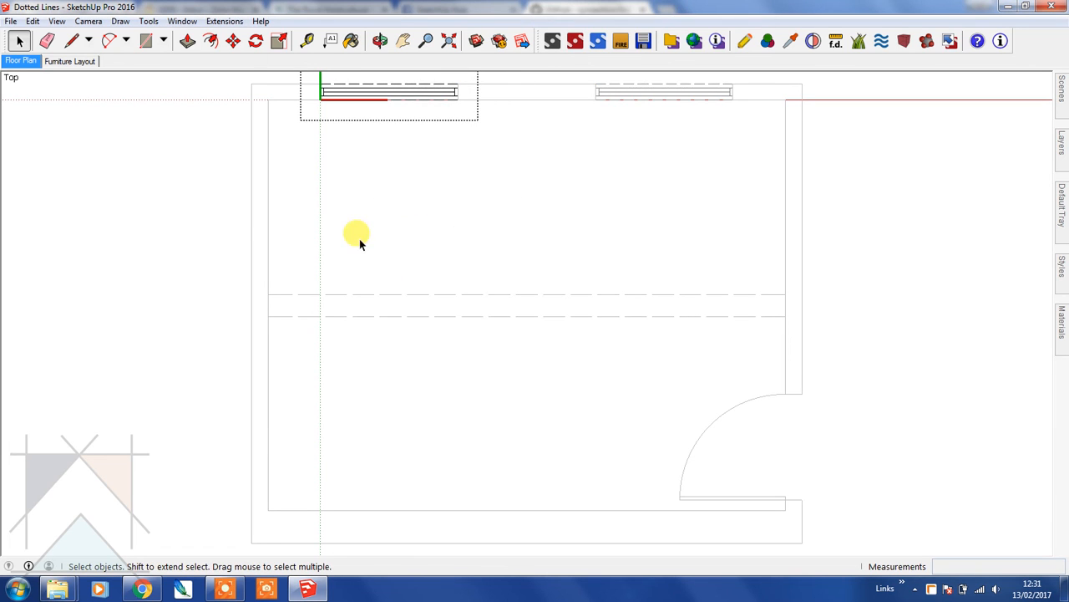